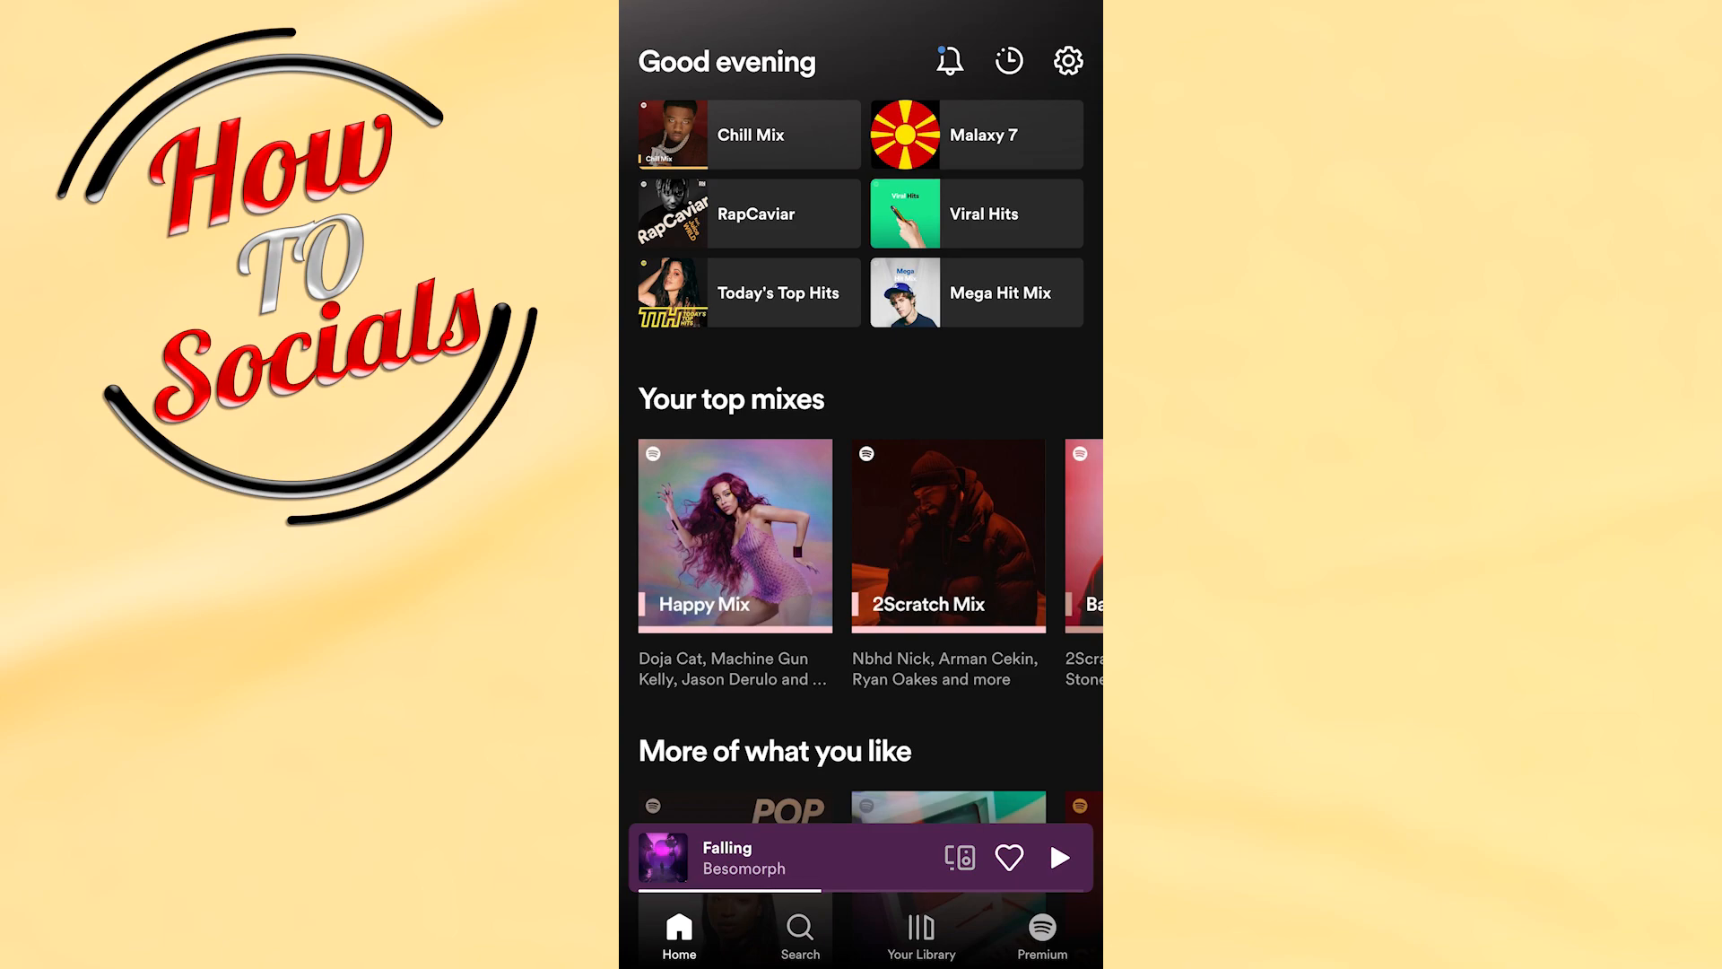
From the Search page, expand the Falling mini-player into the full now-playing screen
{"action": "left_click", "coordinate": [799, 934]}
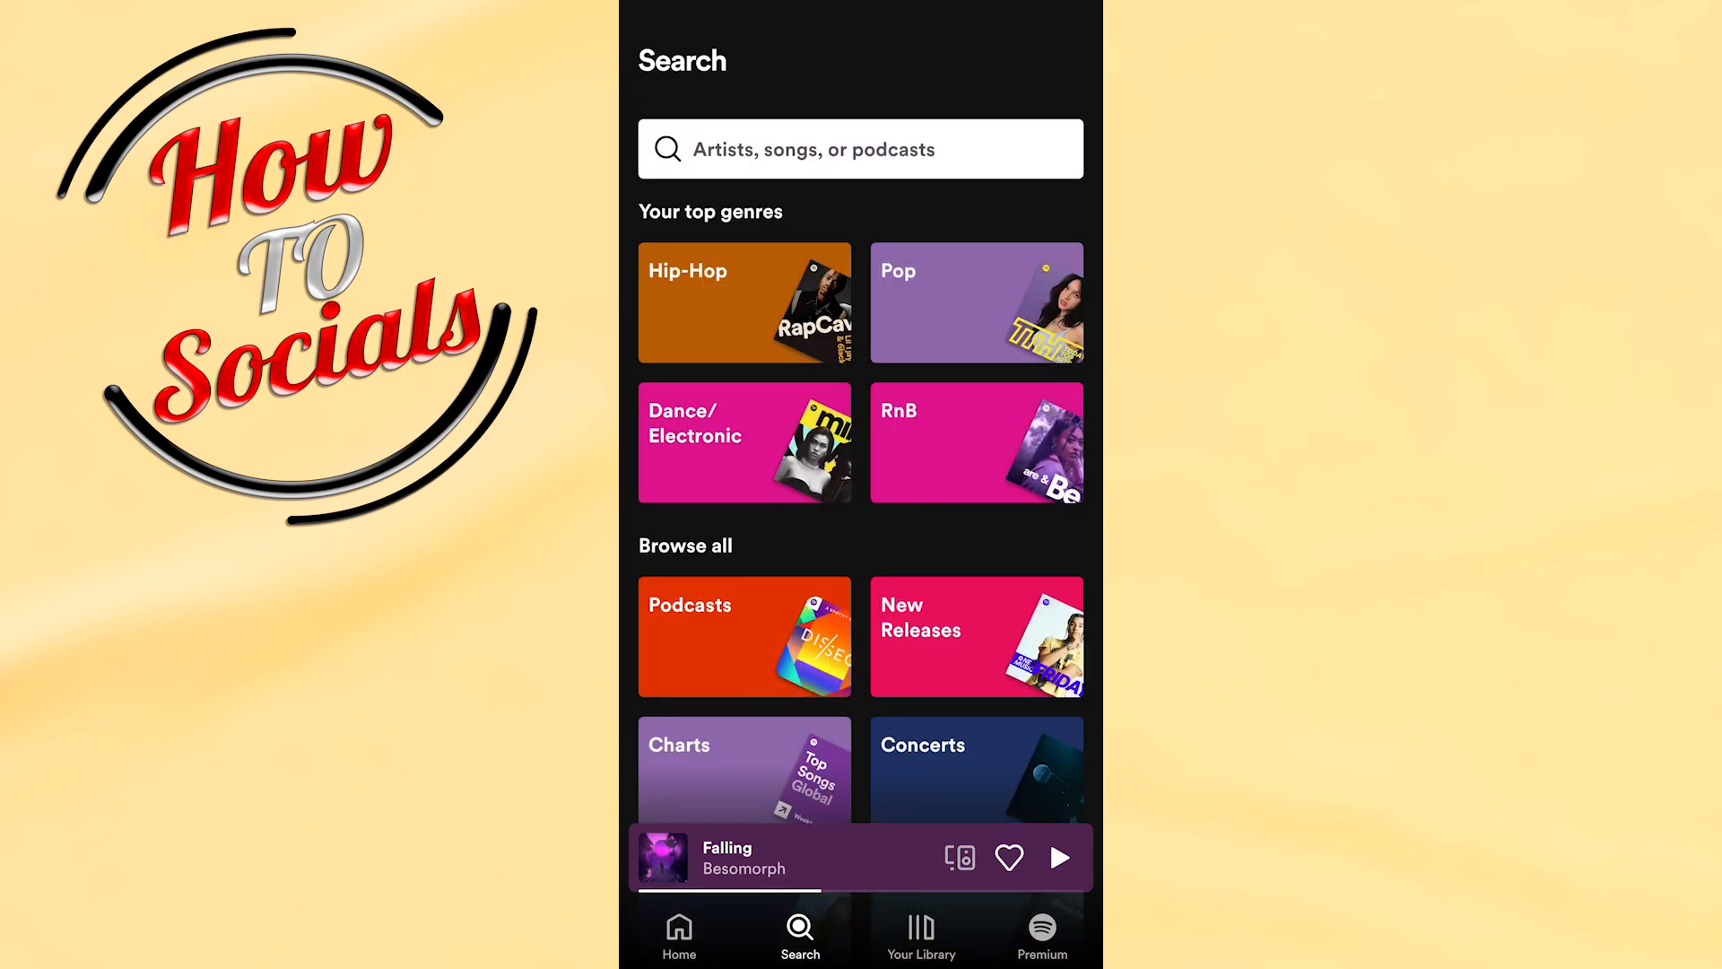
{"action": "left_click", "coordinate": [768, 857]}
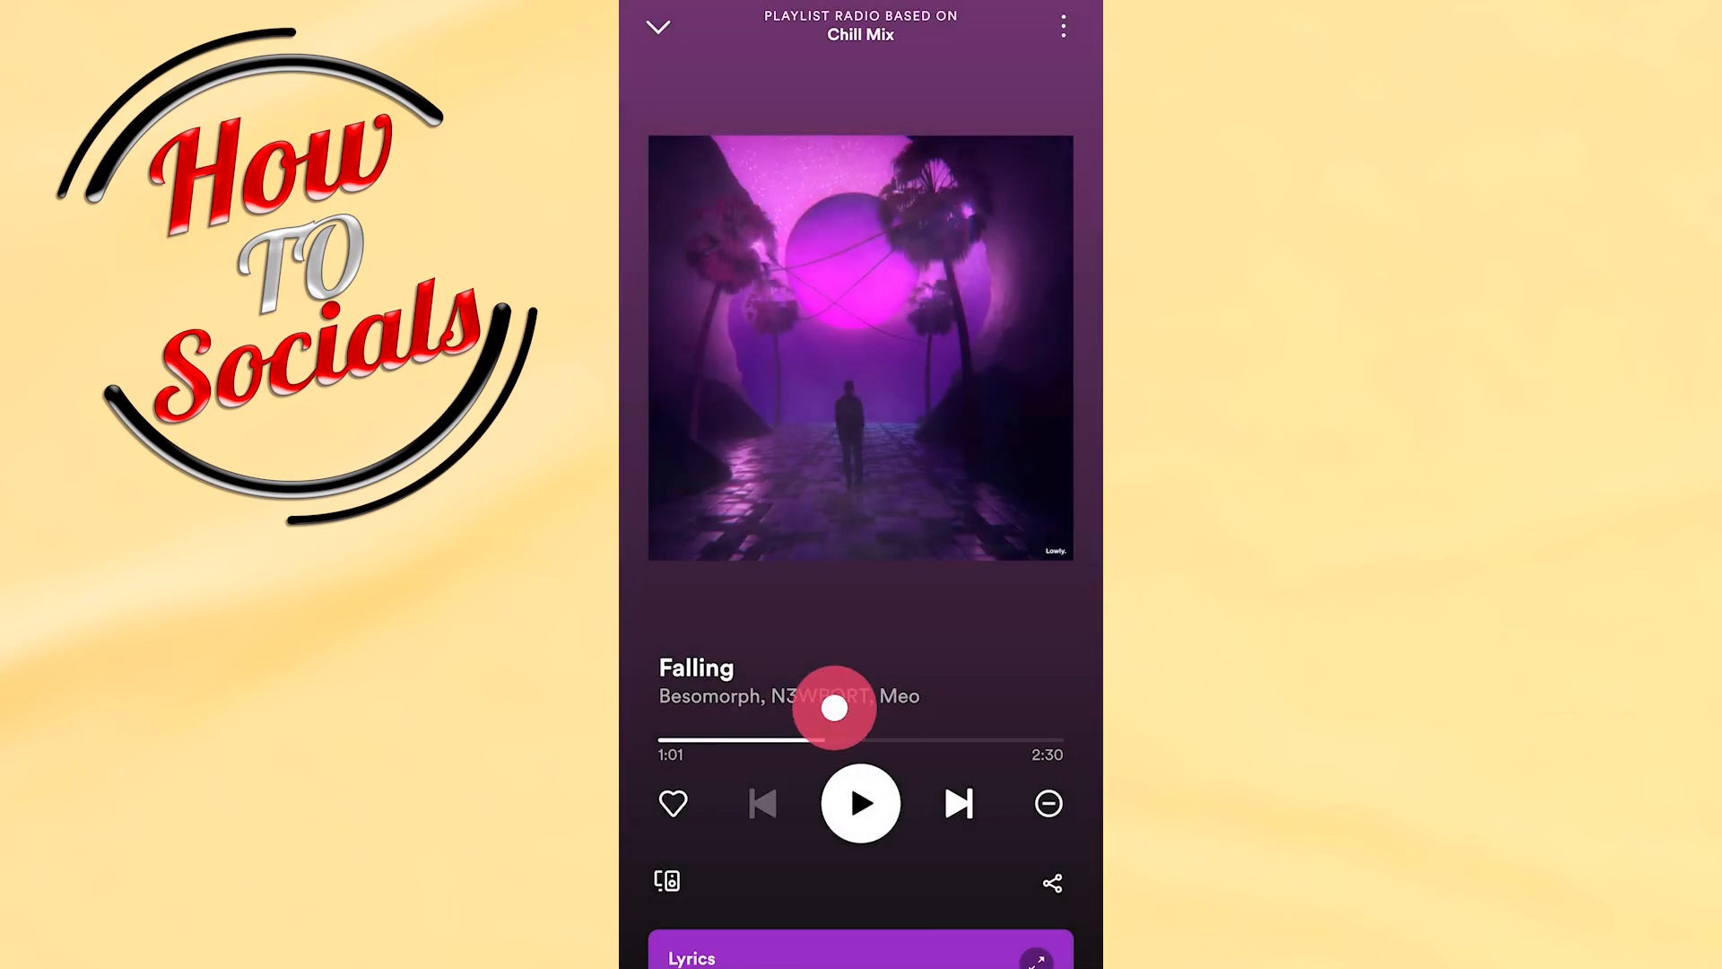
{"action": "scroll", "scroll_direction": "down", "scroll_amount": 3}
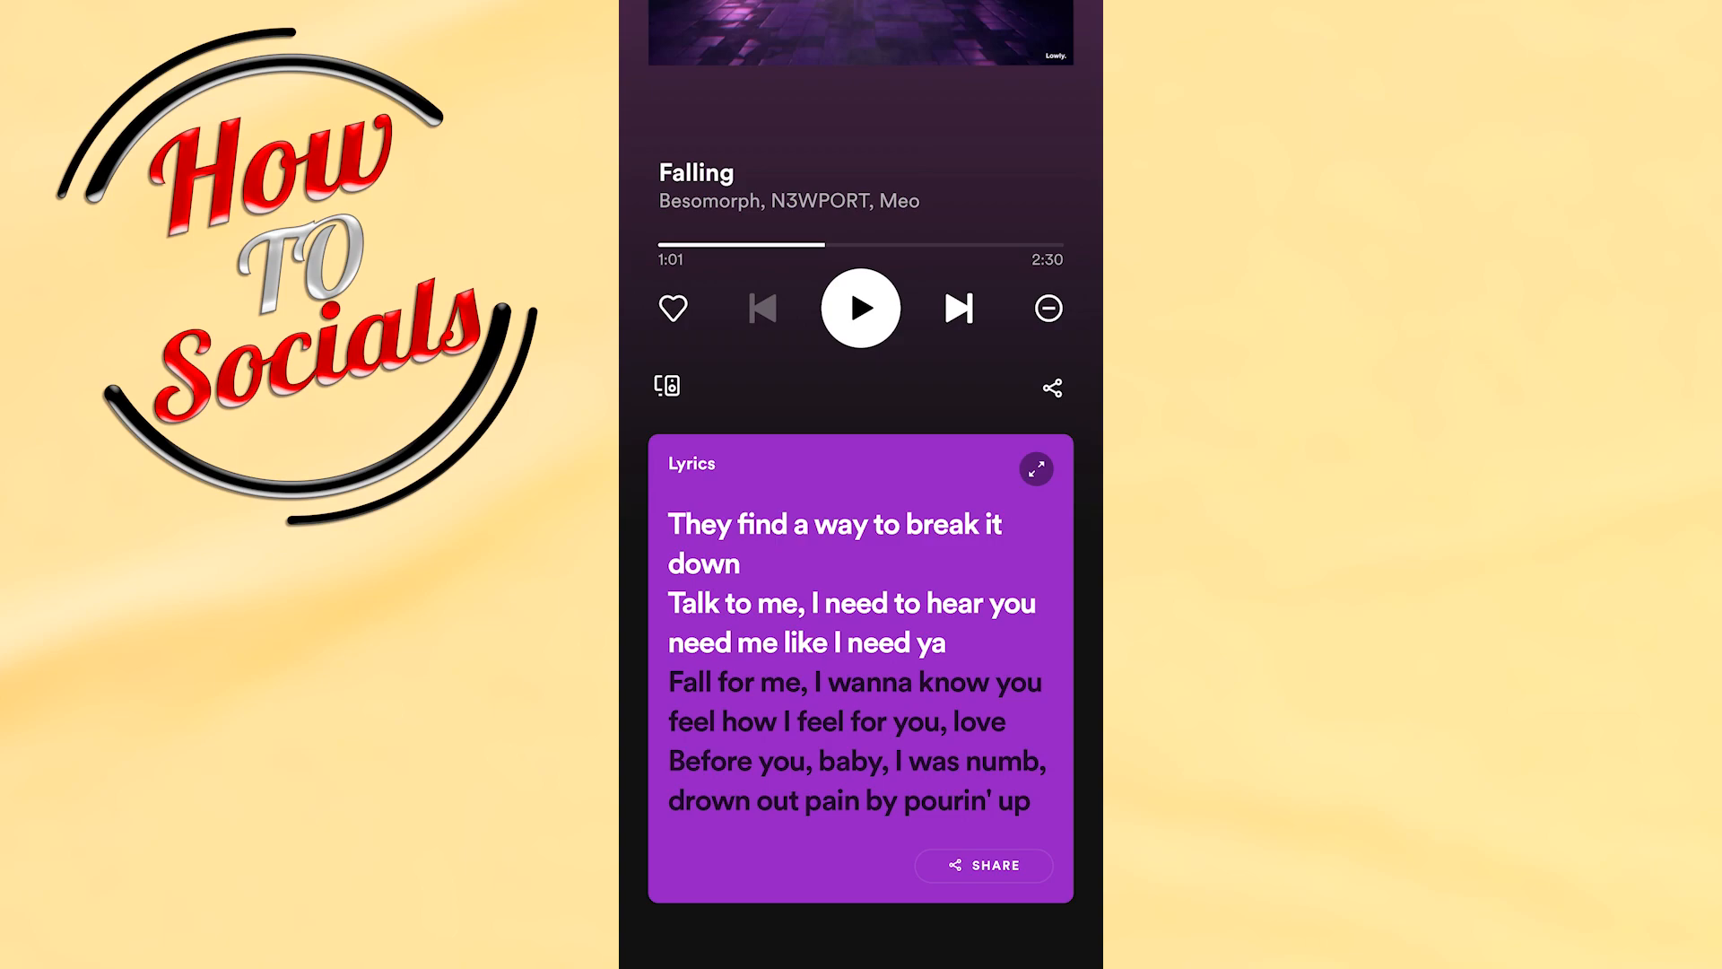
Bring the Lyrics card for Falling fully into view below the paused playback controls
{"action": "left_click", "coordinate": [1049, 387]}
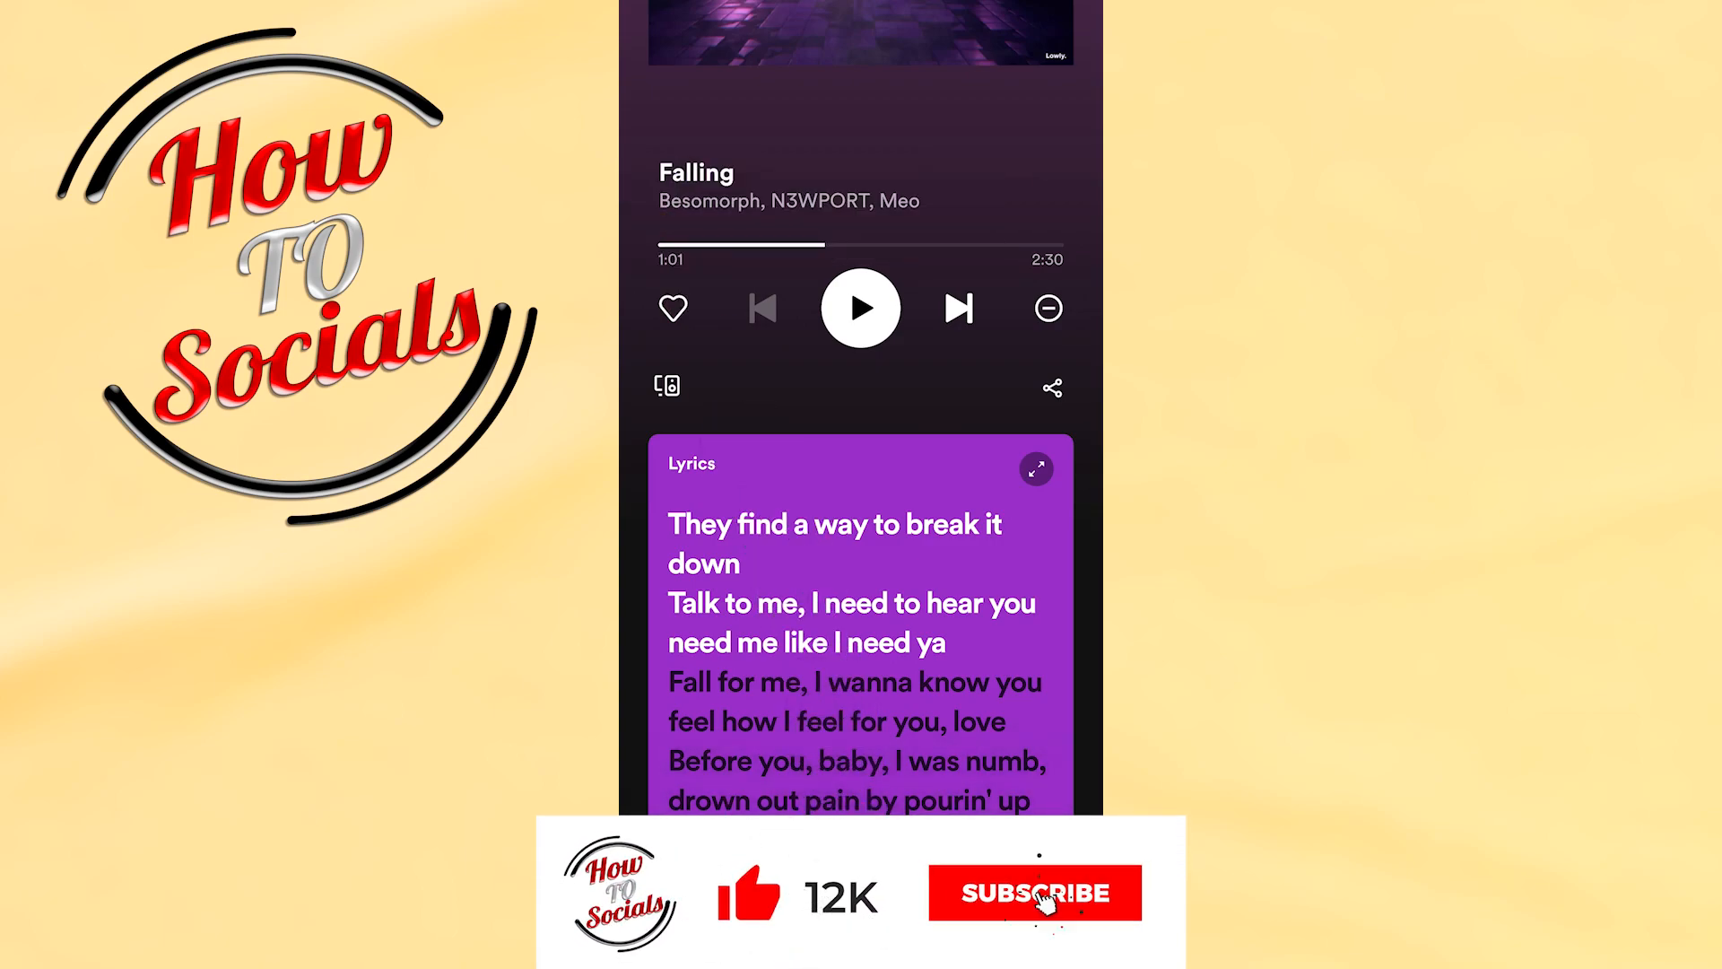
{"action": "left_click", "coordinate": [1033, 892]}
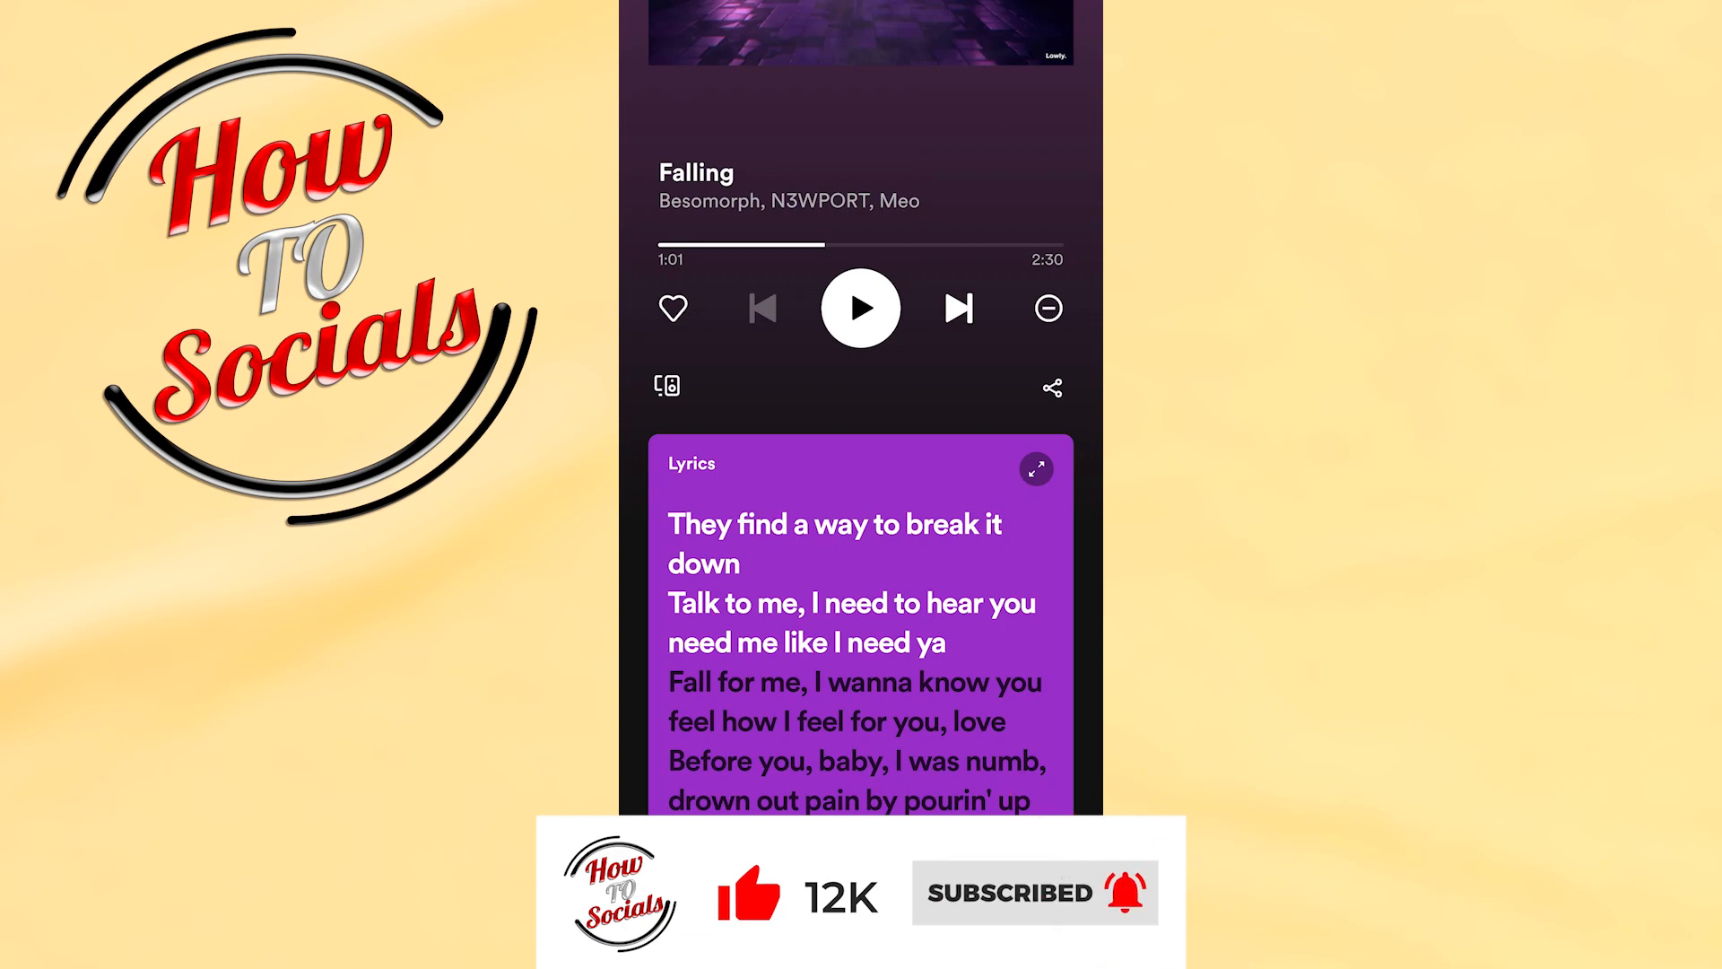